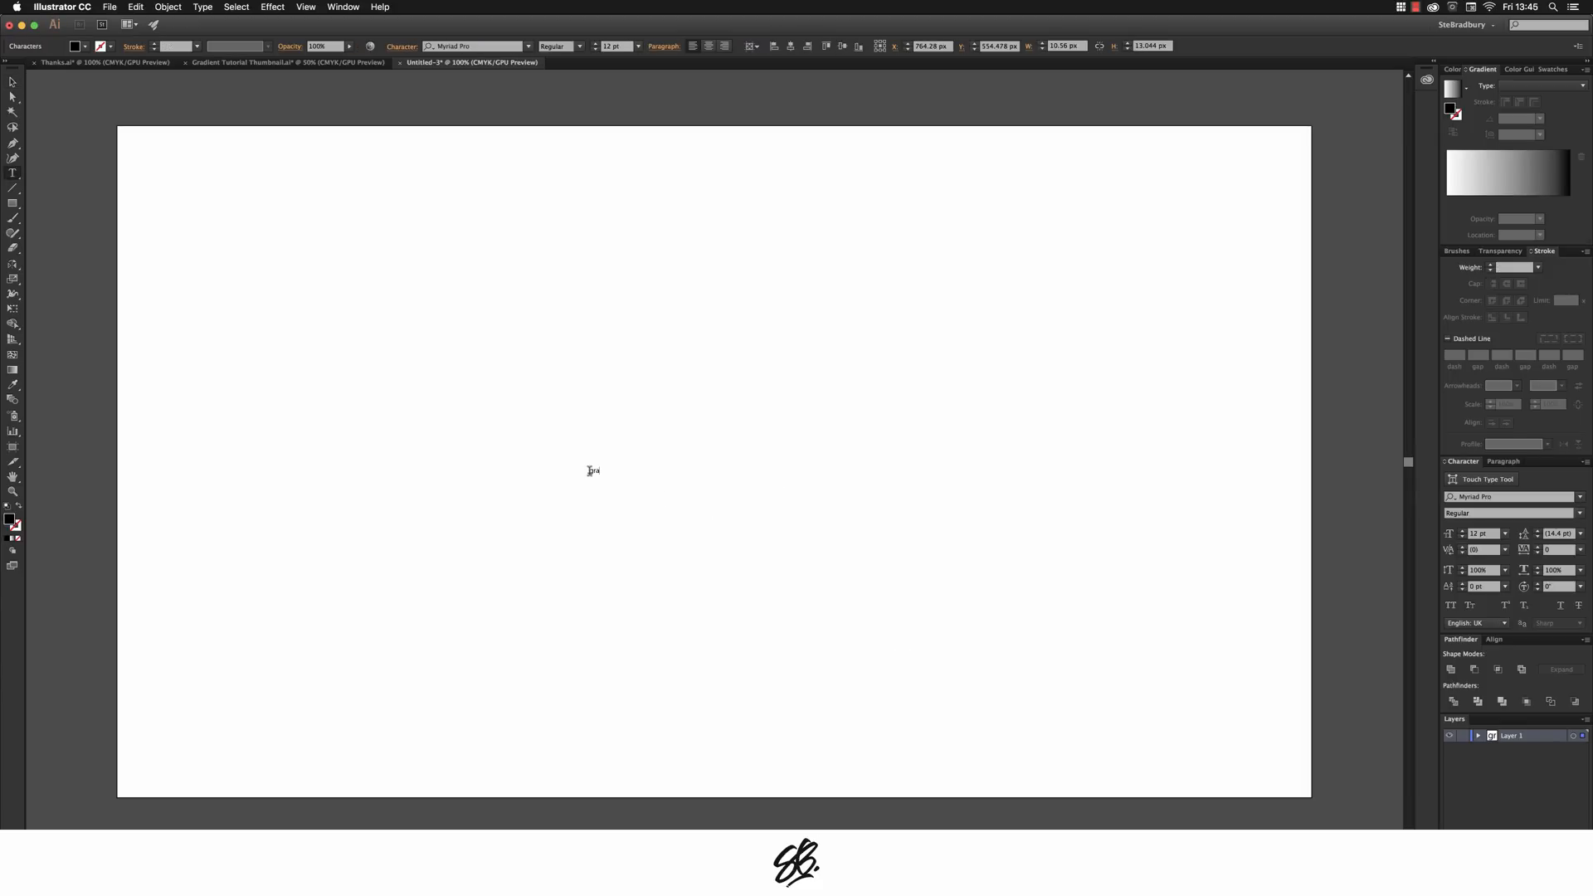
# Step: Type GRADIENT on the artboard and filter the font field with 'geo'
pyautogui.write('GRADIENT')
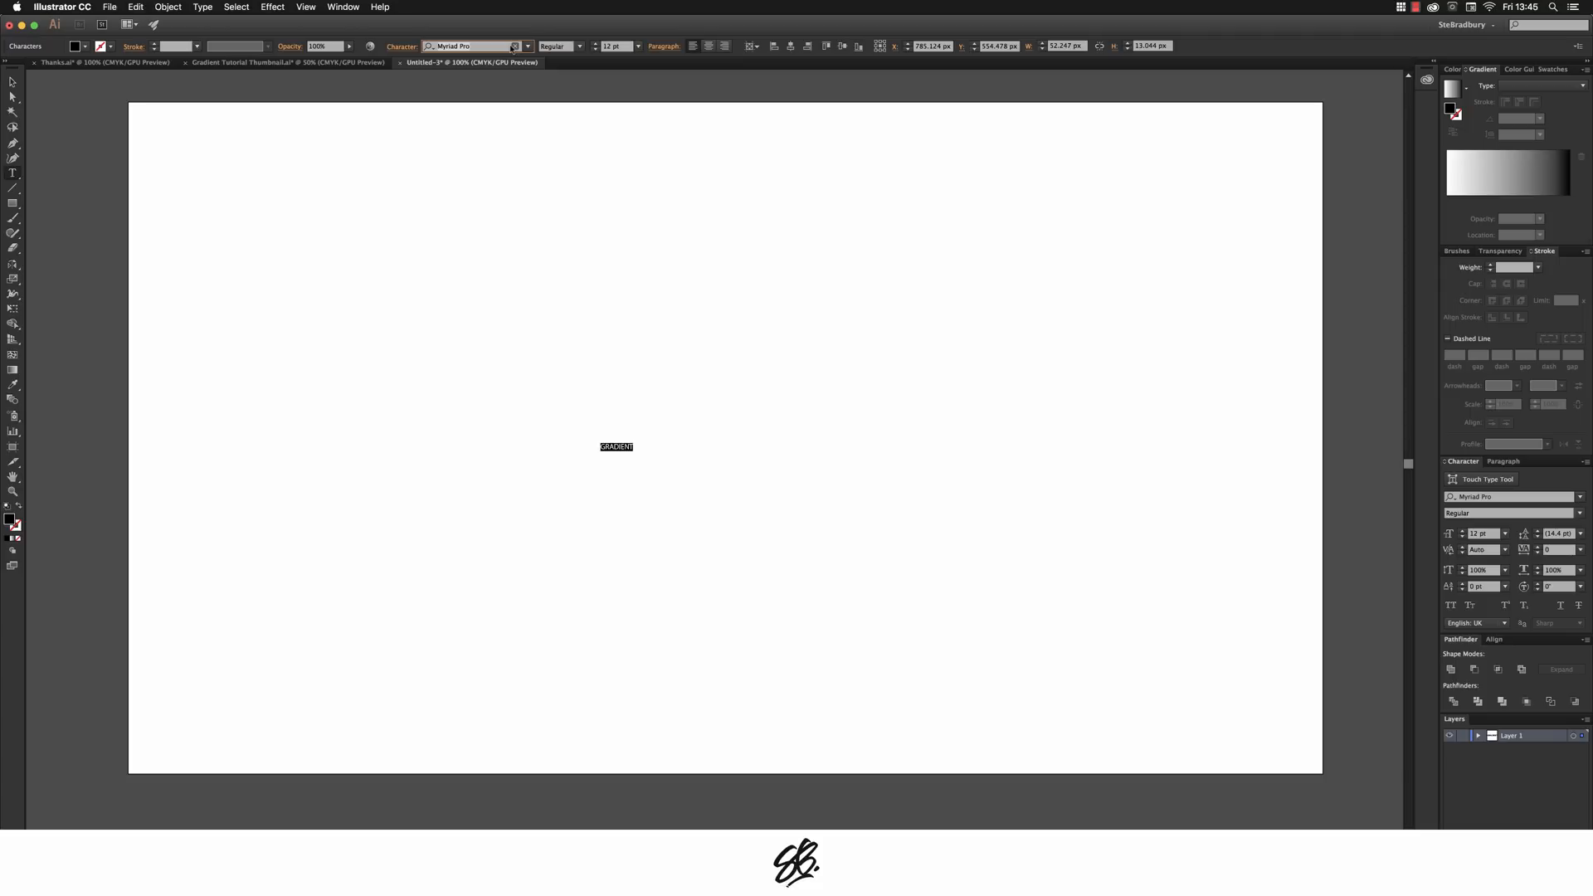
pyautogui.write('geo')
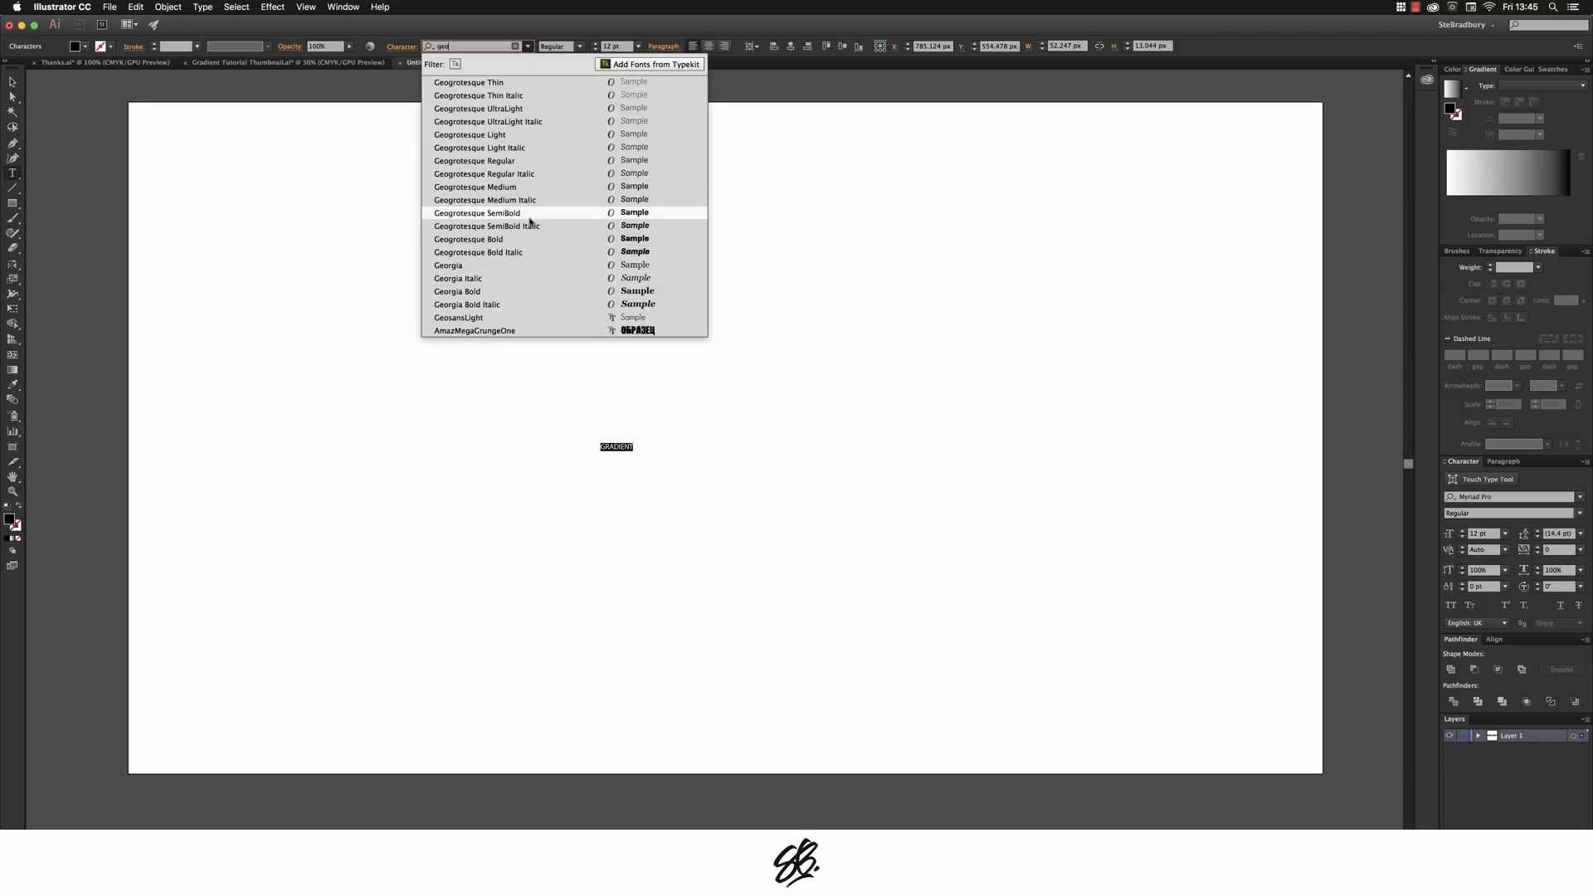
# Step: Set GRADIENT in Geogrotesque Bold, enlarge it across the upper page, and create outlines
pyautogui.click(468, 239)
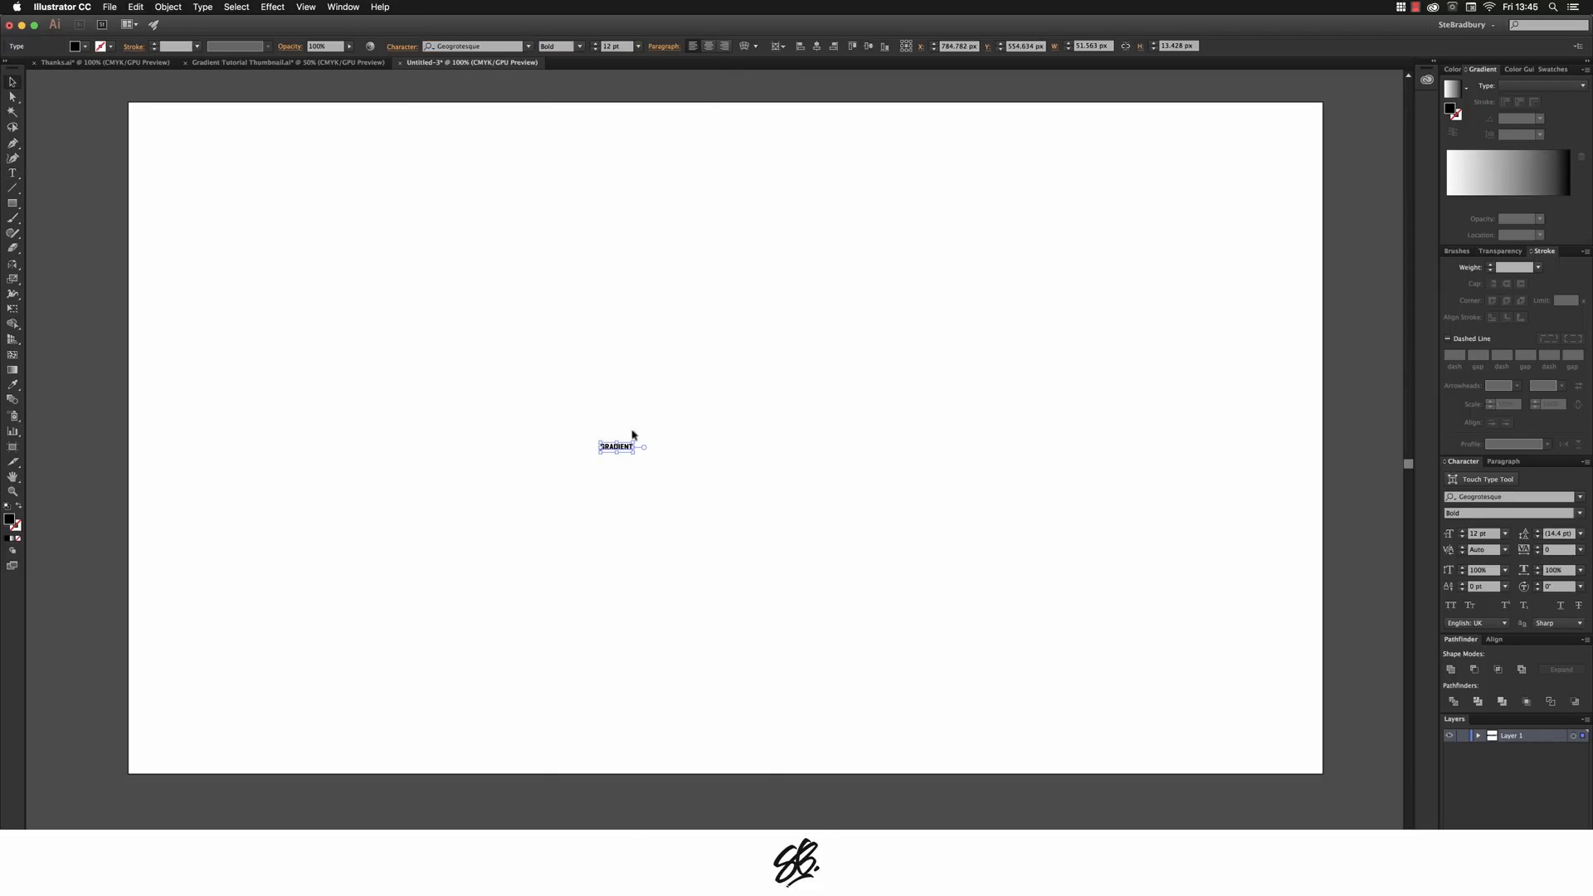
pyautogui.moveTo(646, 446); pyautogui.dragTo(931, 326)
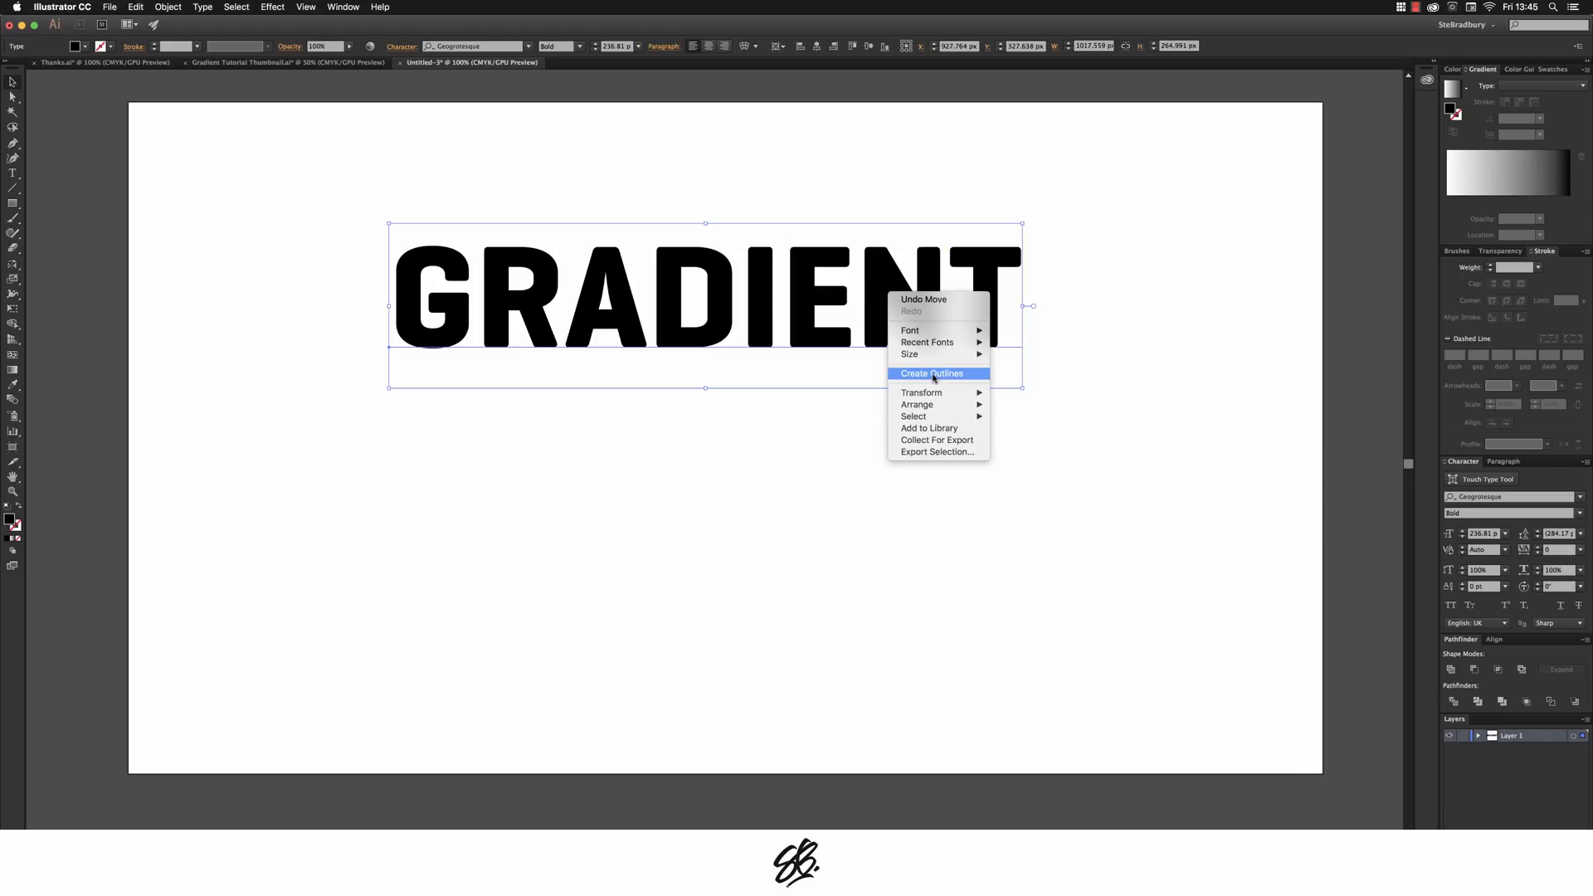
pyautogui.click(931, 373)
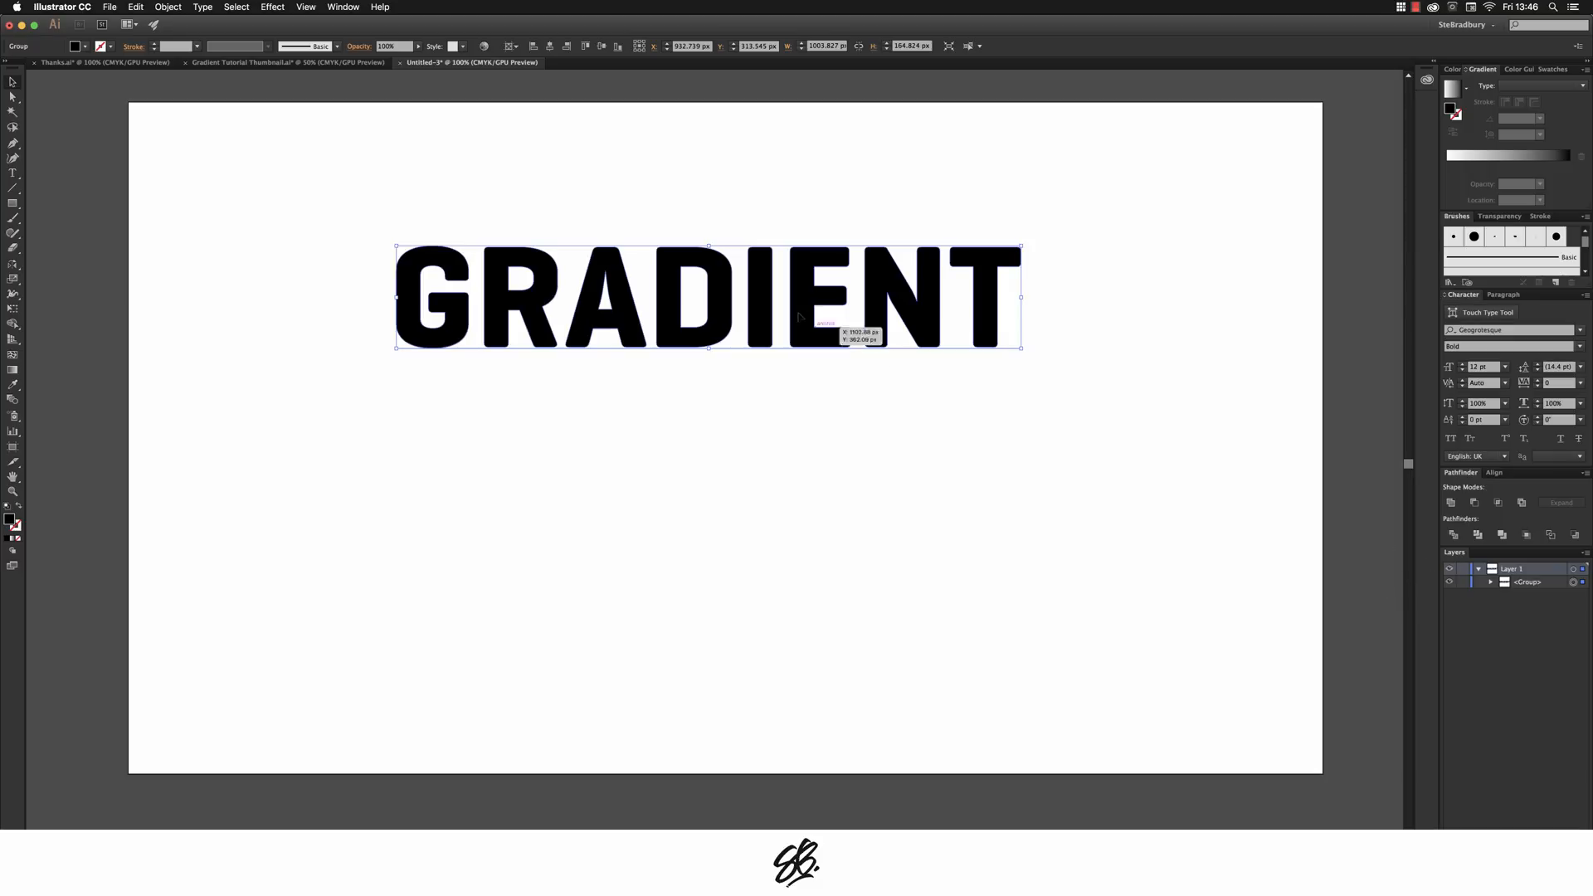
# Step: Ungroup the outlined letters and release the compound path into separate paths
pyautogui.rightClick(813, 298)
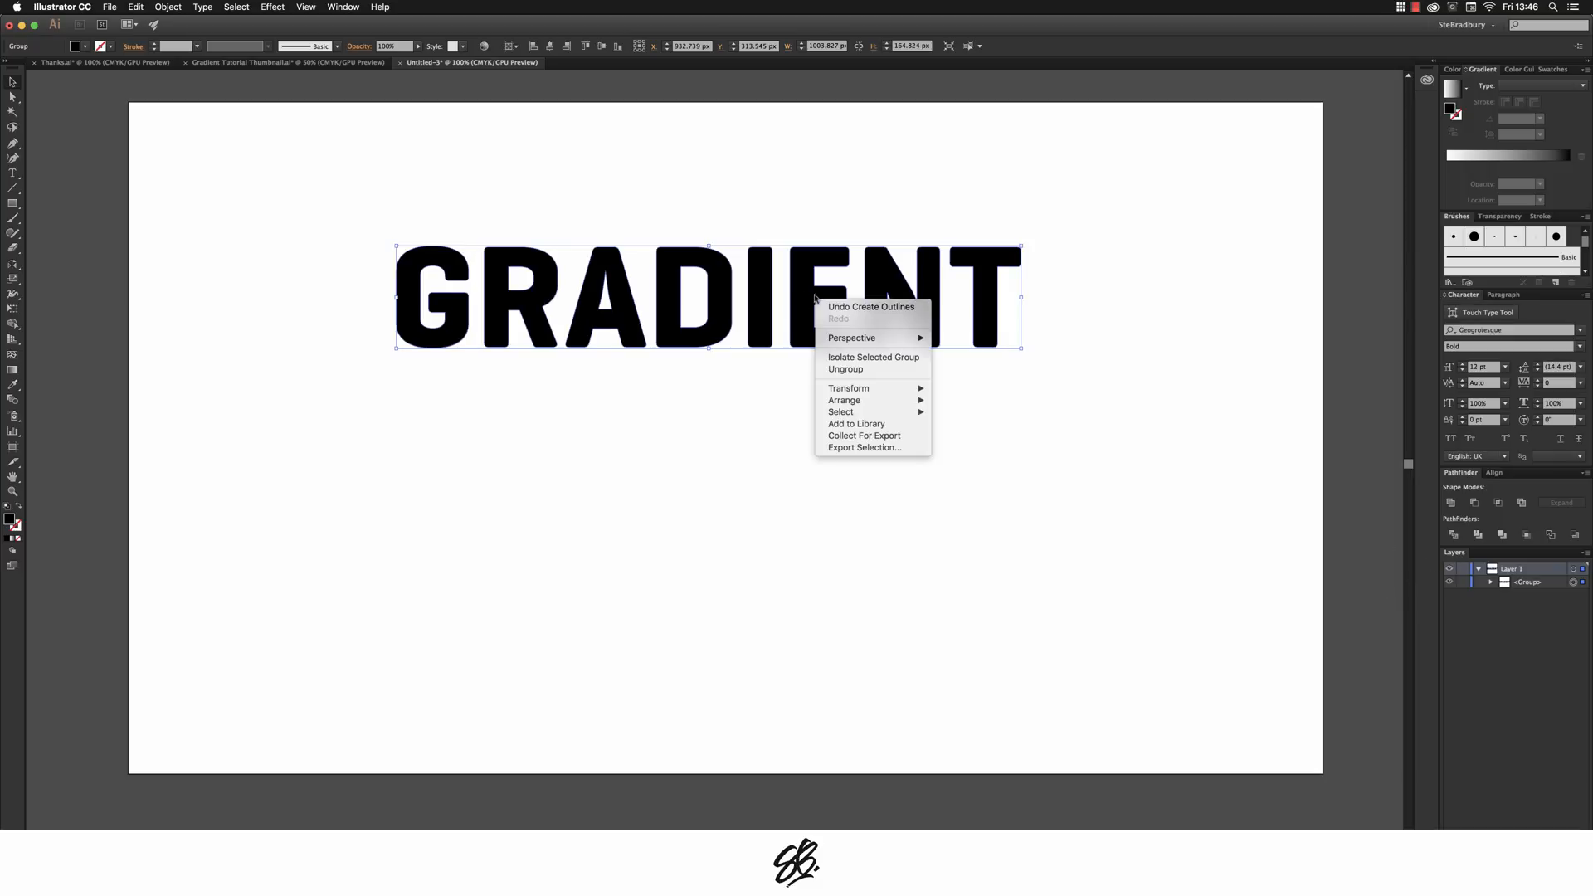
pyautogui.moveTo(865, 368)
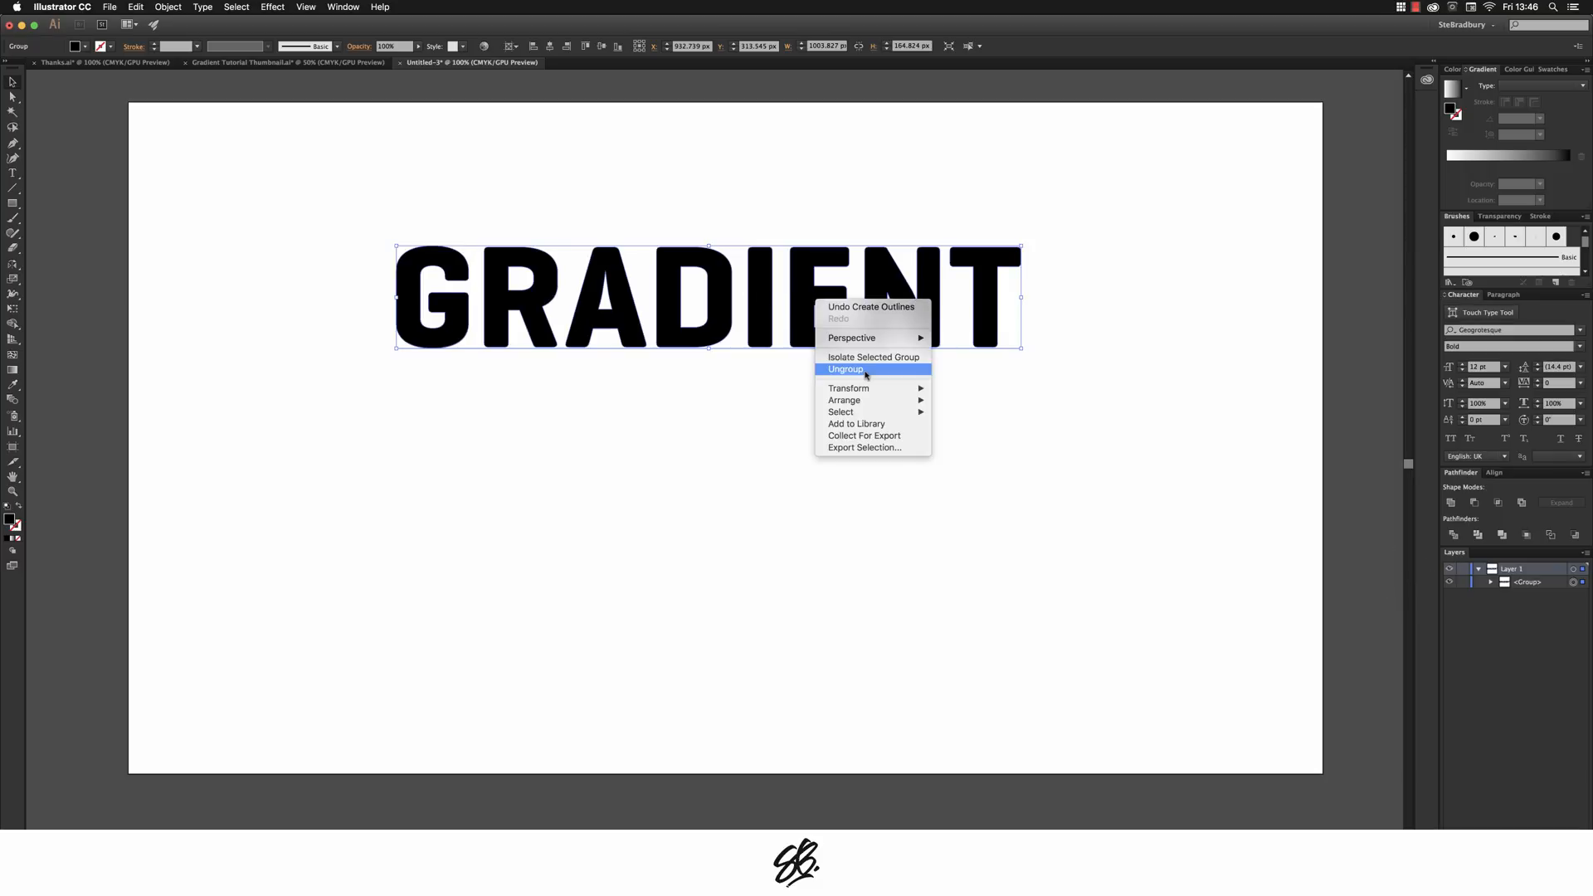
pyautogui.click(845, 368)
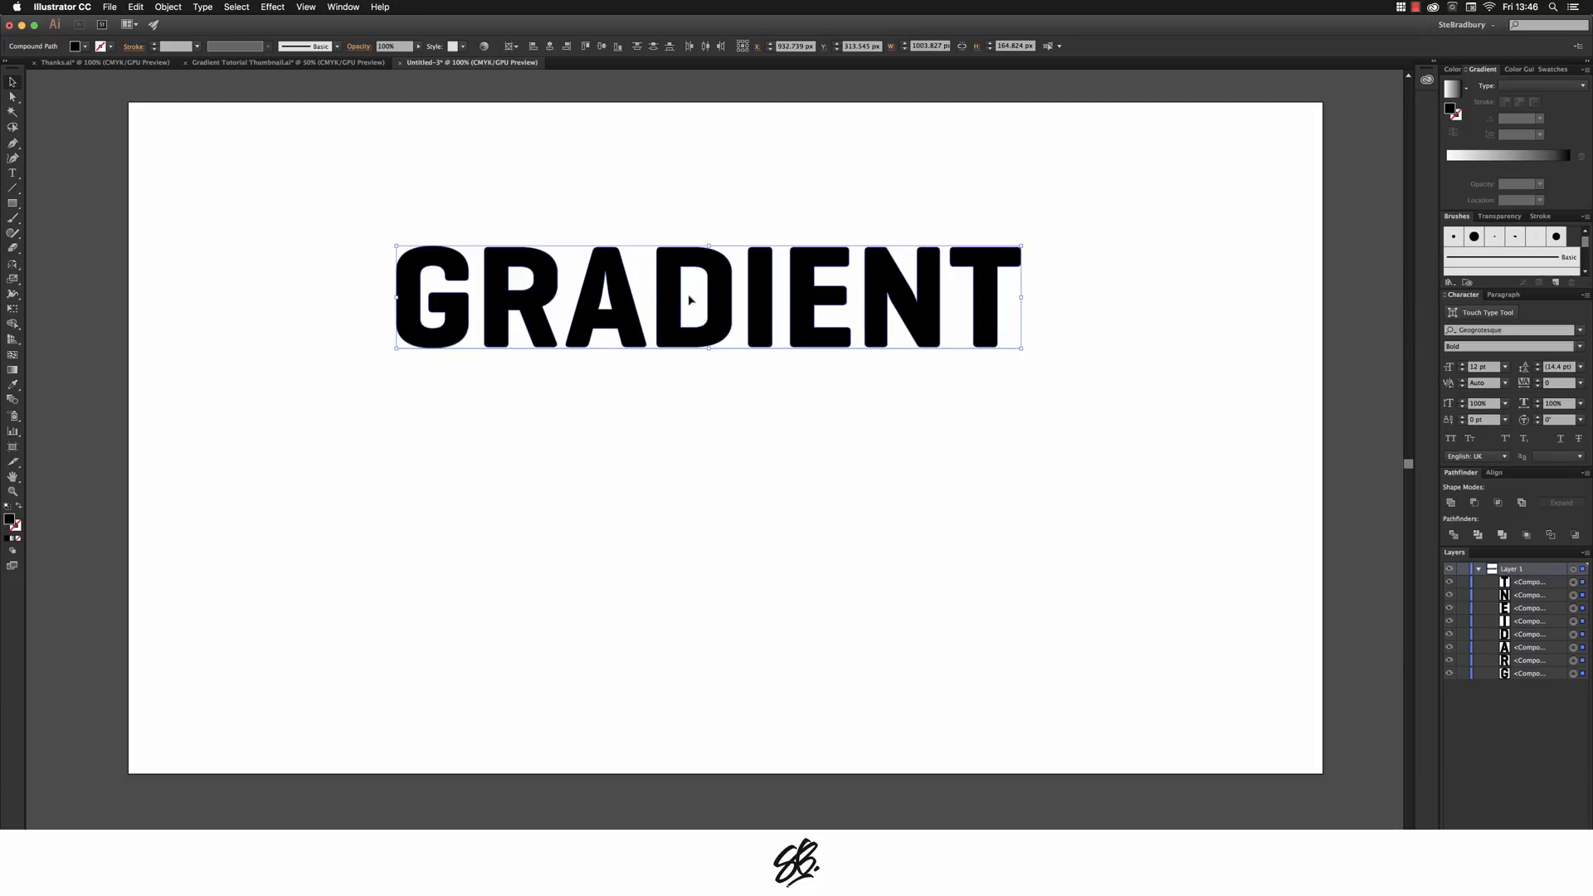
pyautogui.rightClick(690, 301)
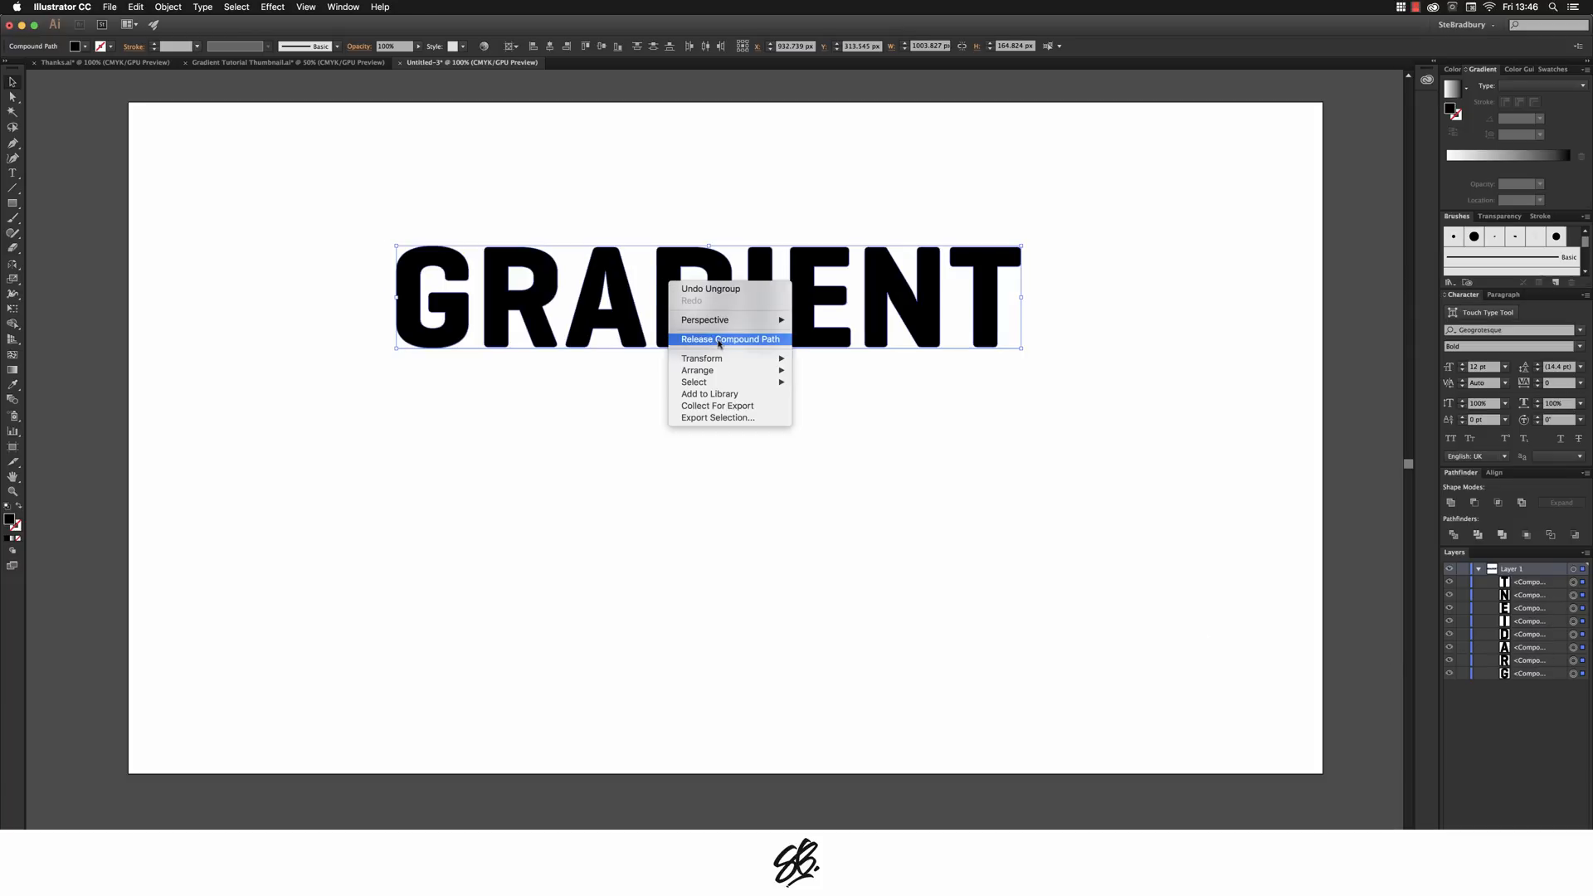
pyautogui.click(731, 339)
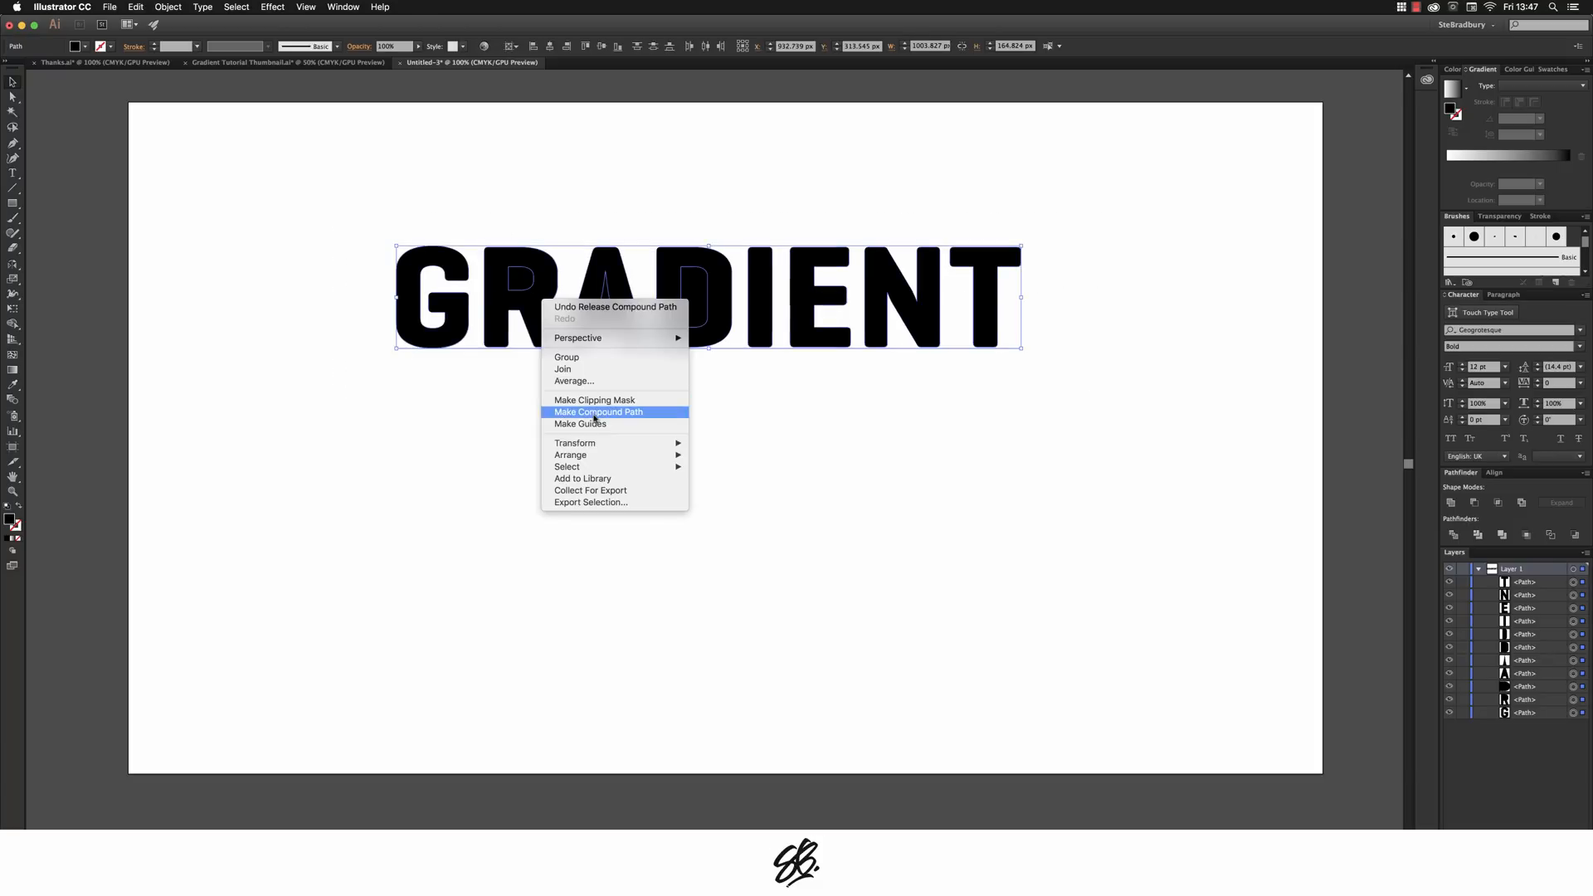
# Step: Make one compound path from the letters and fill it with a white-to-black linear gradient
pyautogui.click(600, 412)
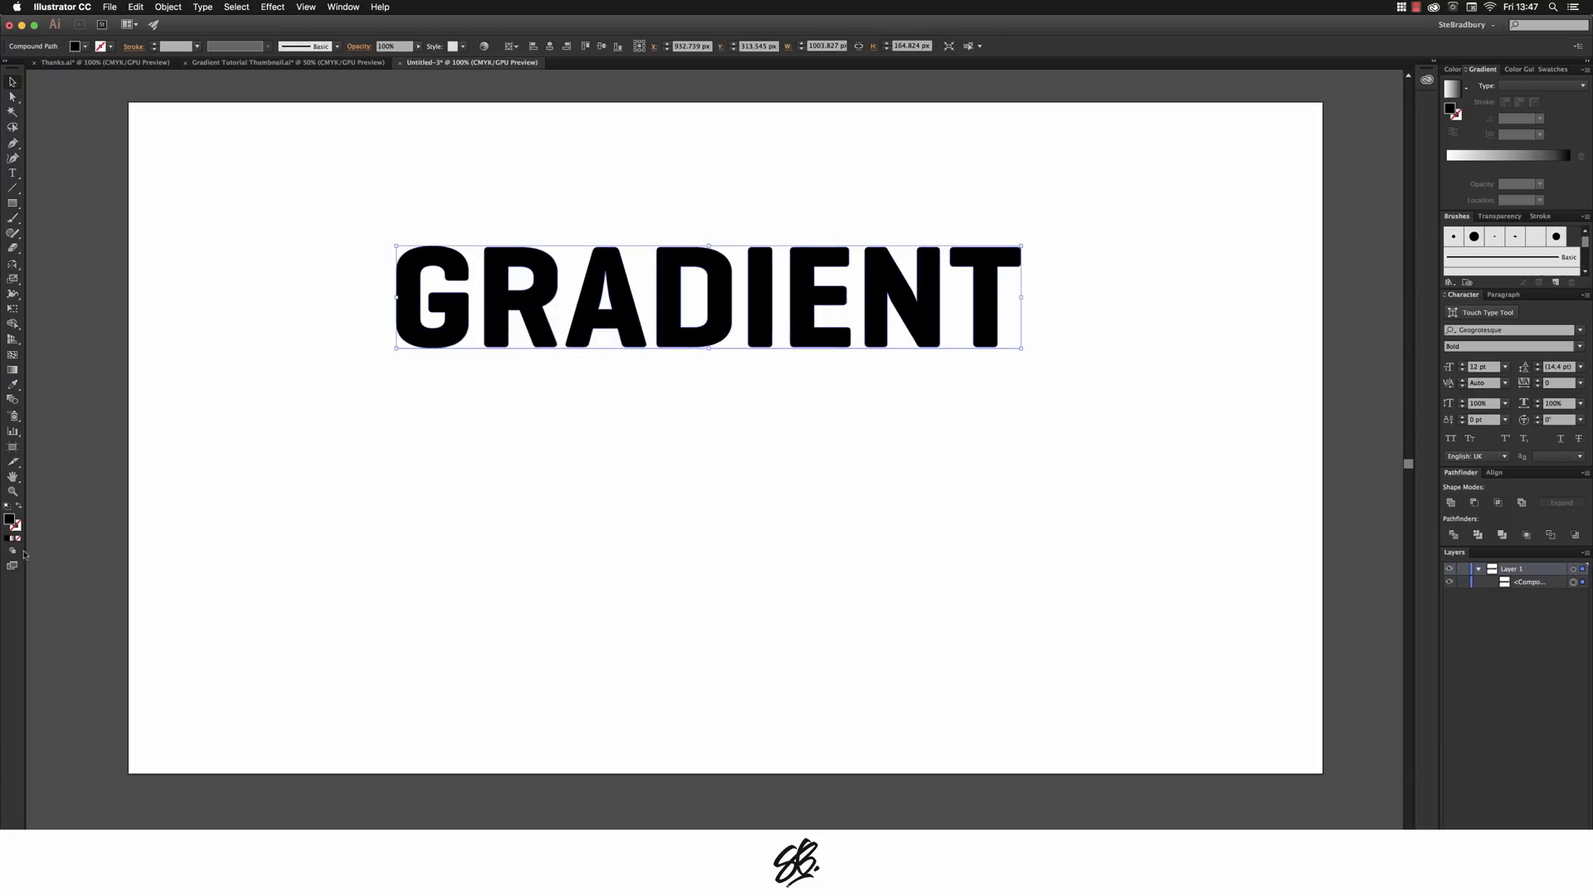
pyautogui.click(12, 538)
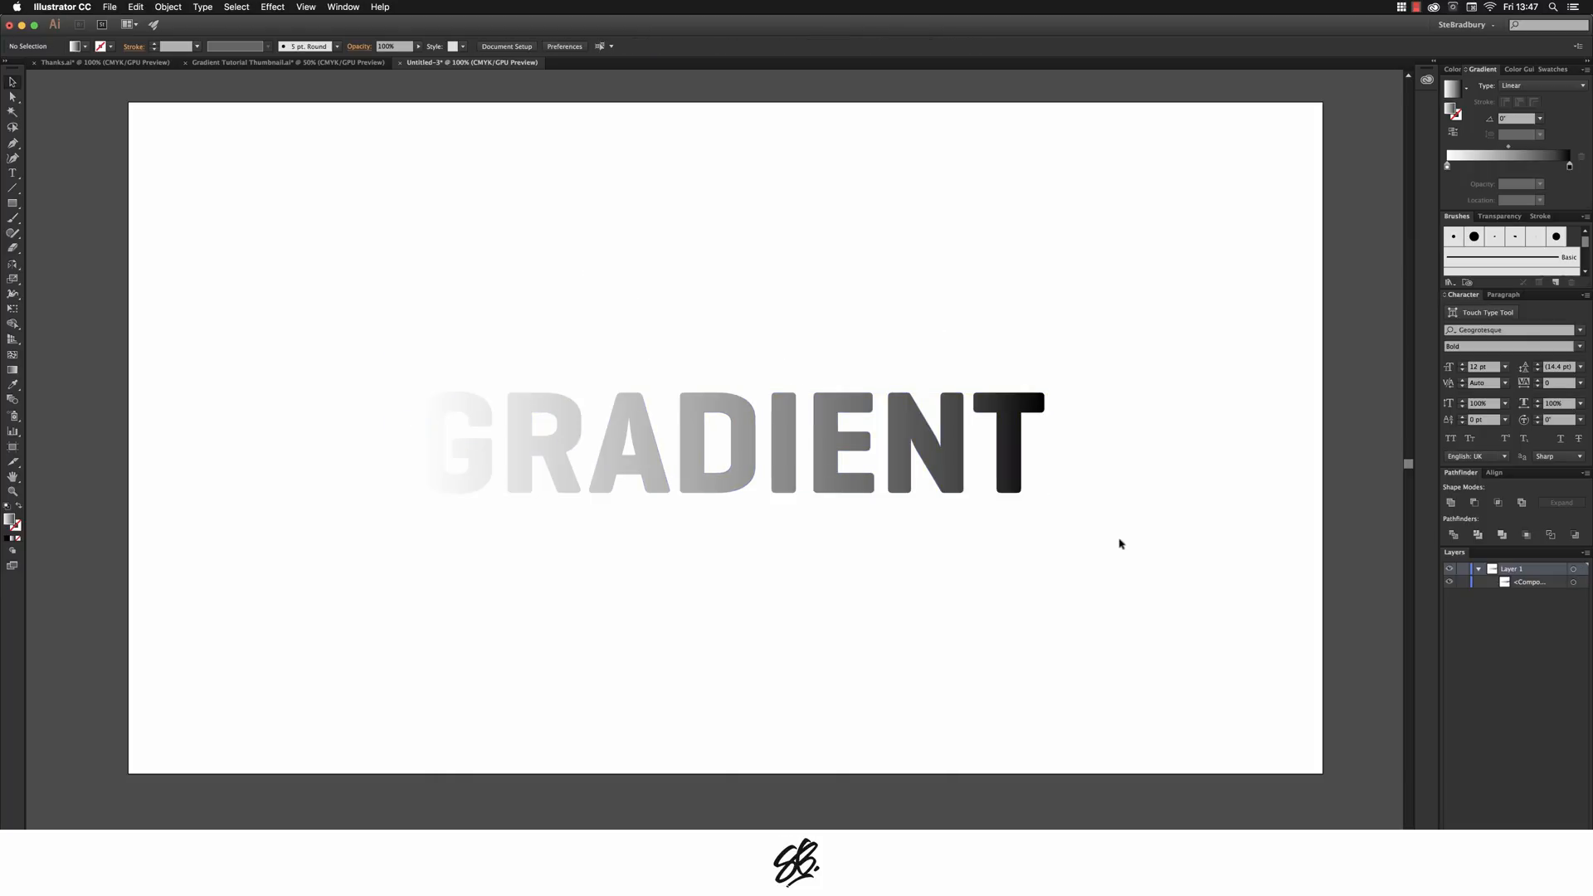
pyautogui.click(727, 442)
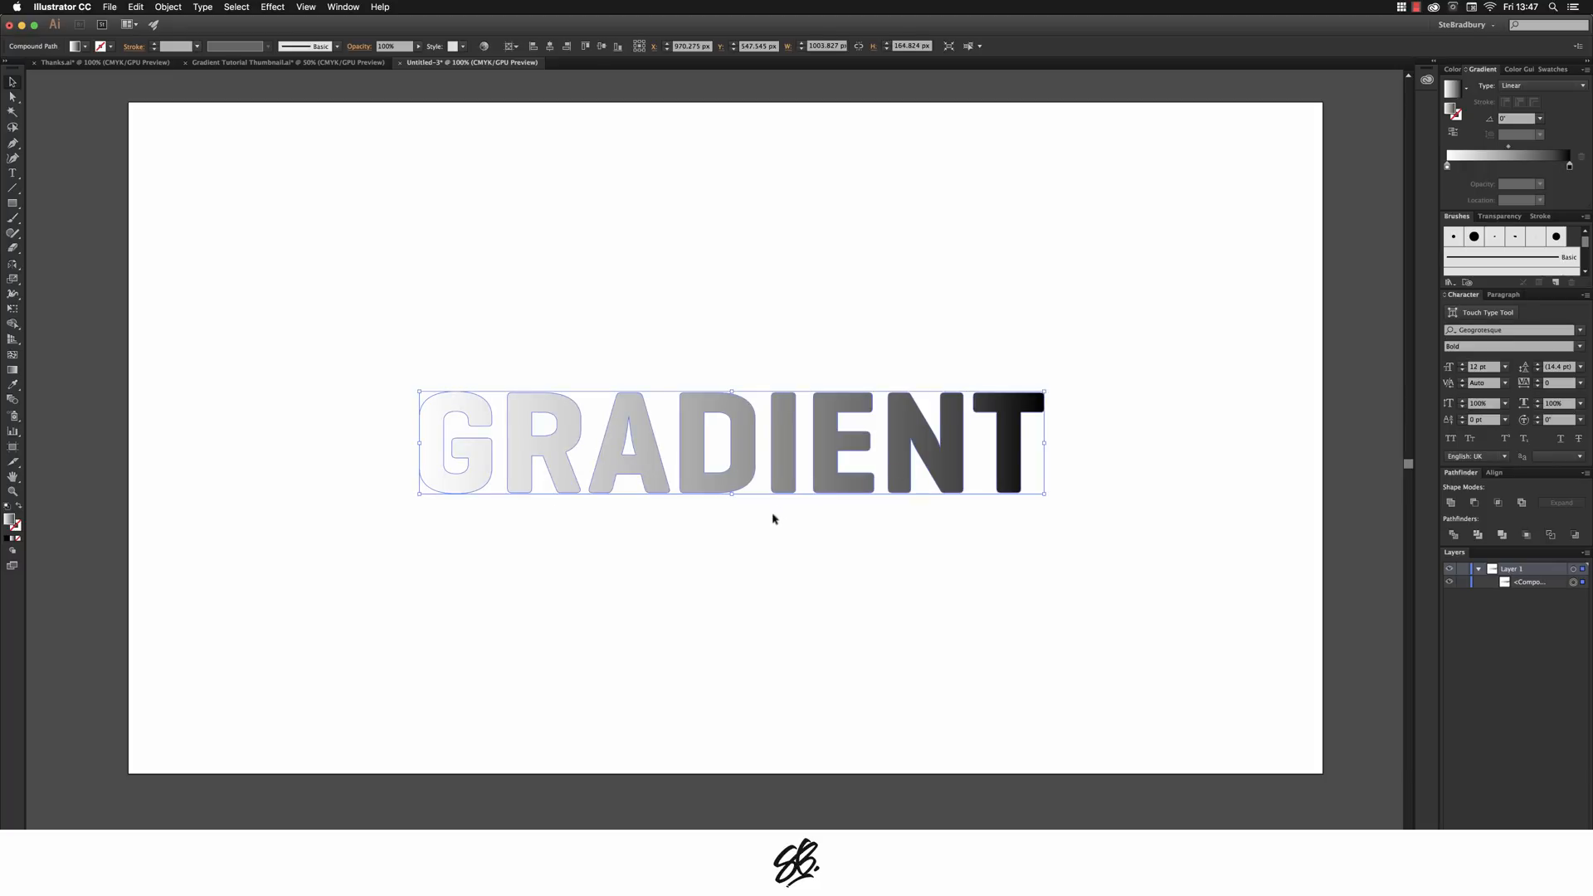